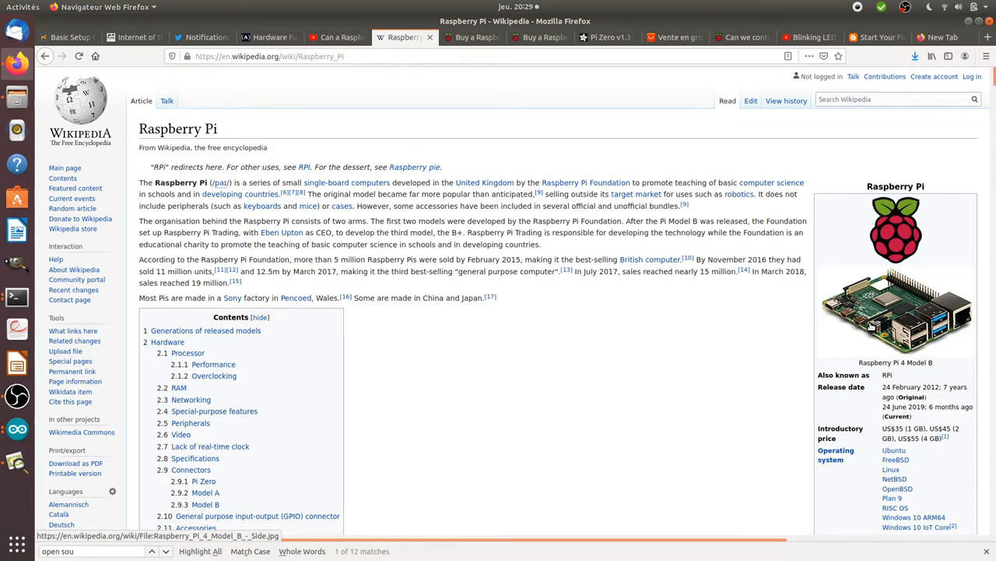
mouse_move(857, 337)
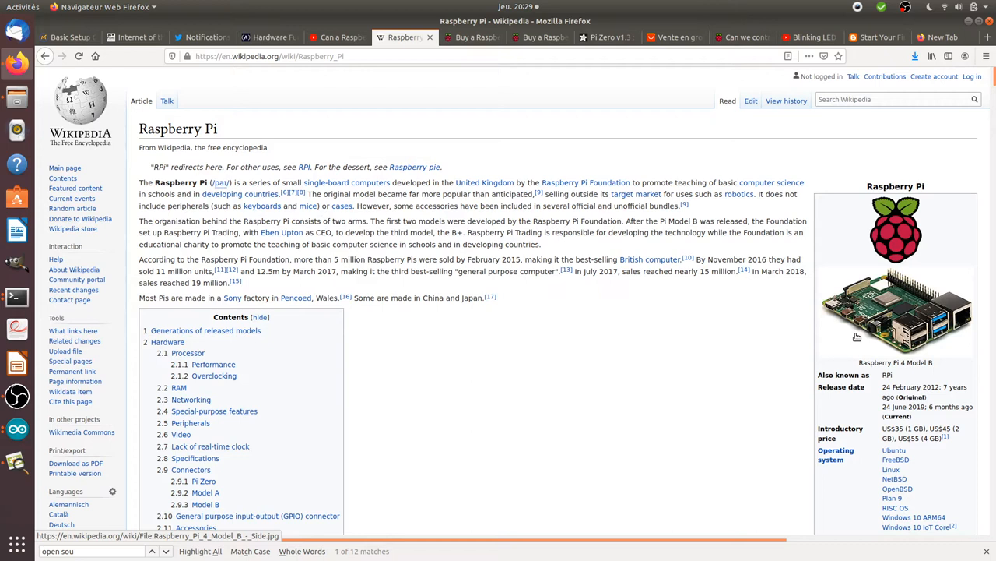
mouse_move(855, 335)
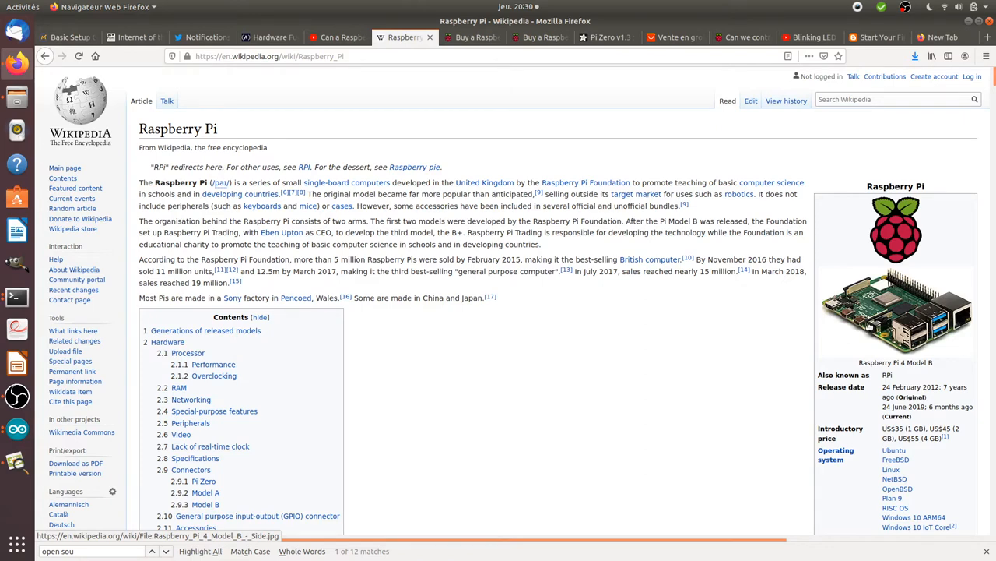
mouse_move(863, 406)
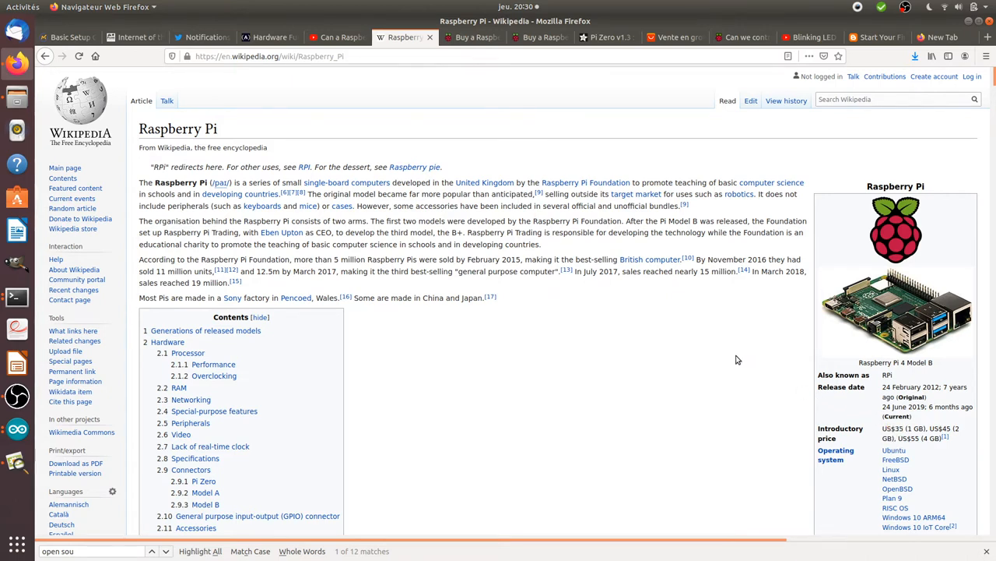
mouse_move(669, 328)
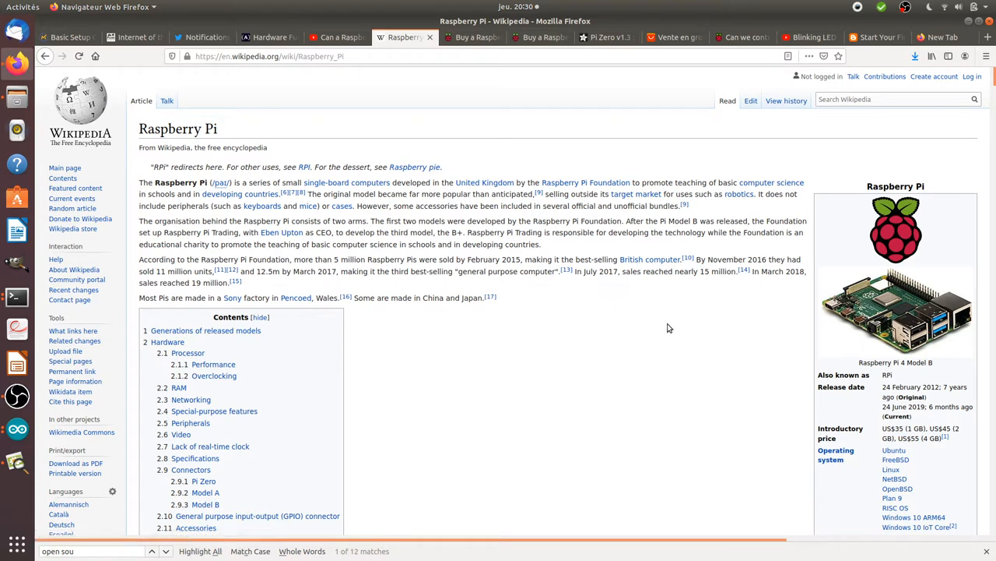
mouse_move(545, 318)
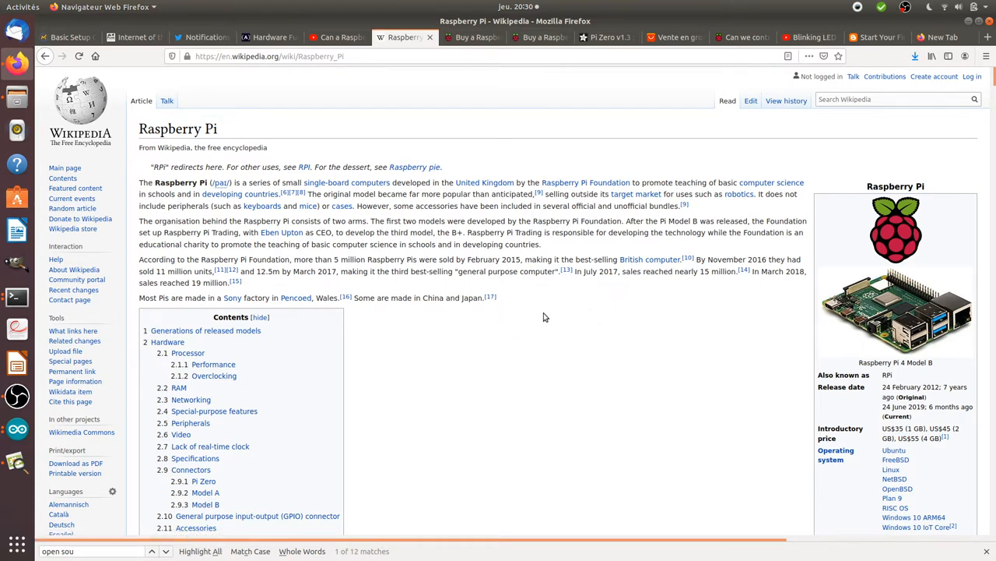
mouse_move(575, 310)
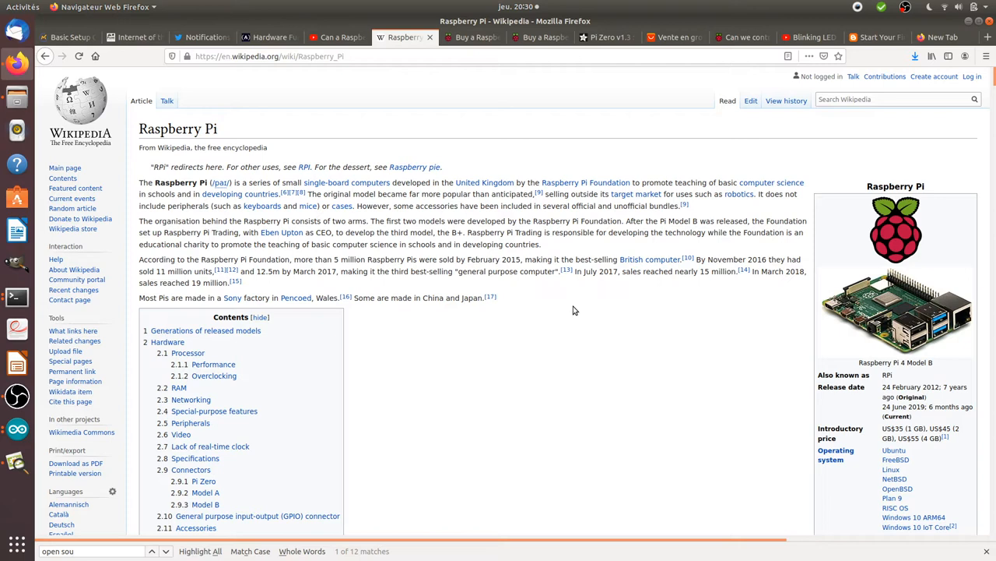
mouse_move(603, 323)
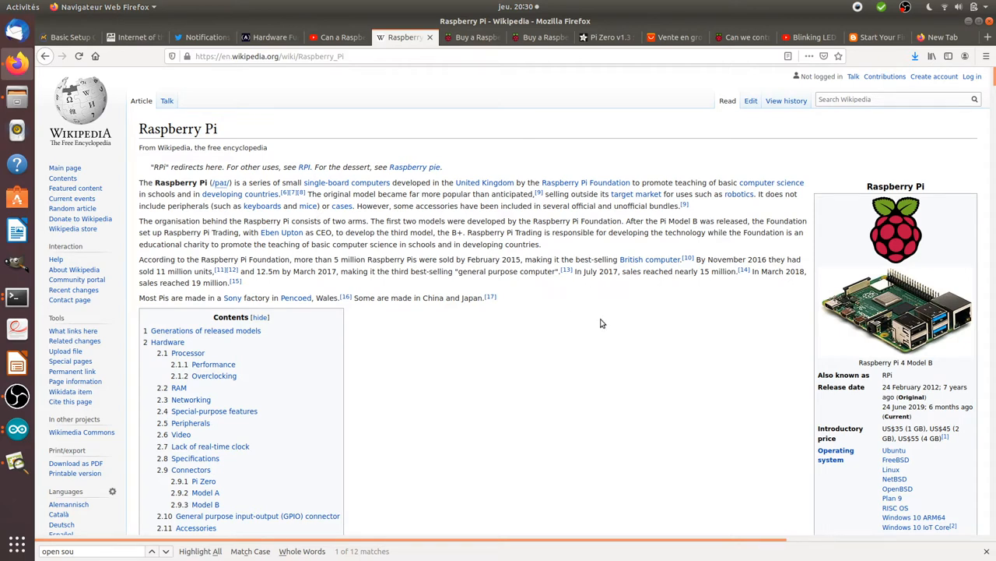
mouse_move(730, 338)
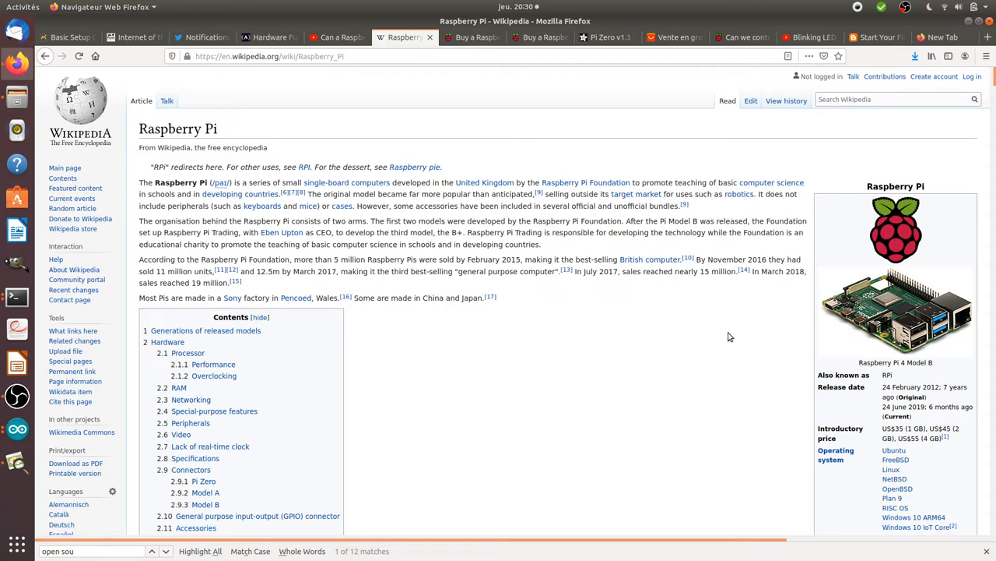
mouse_move(696, 364)
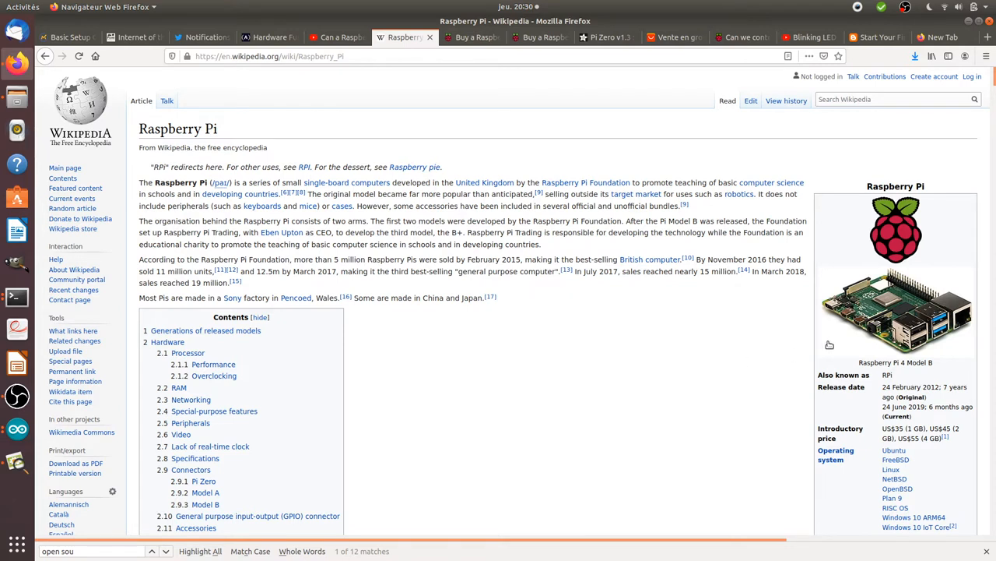
mouse_move(733, 345)
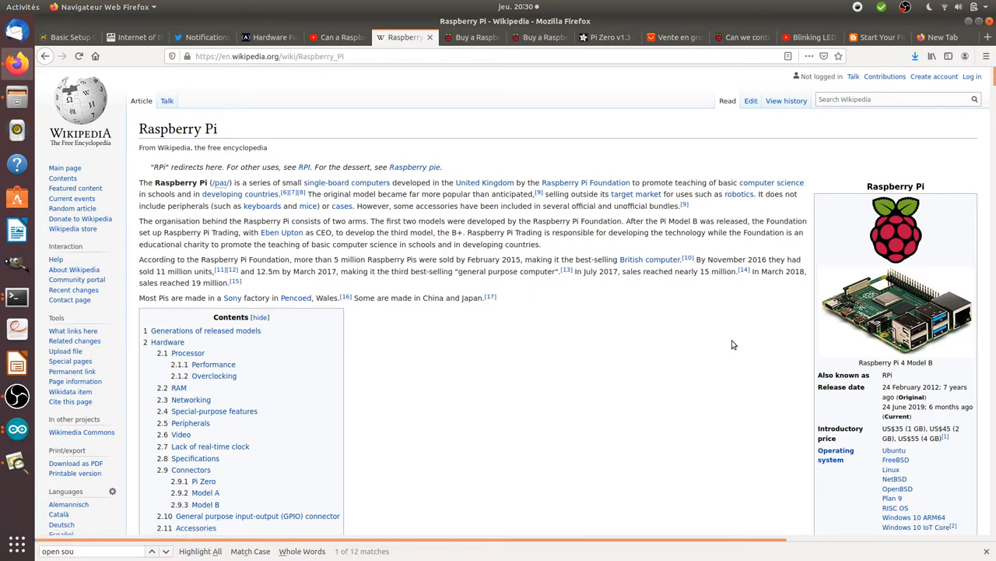
mouse_move(923, 355)
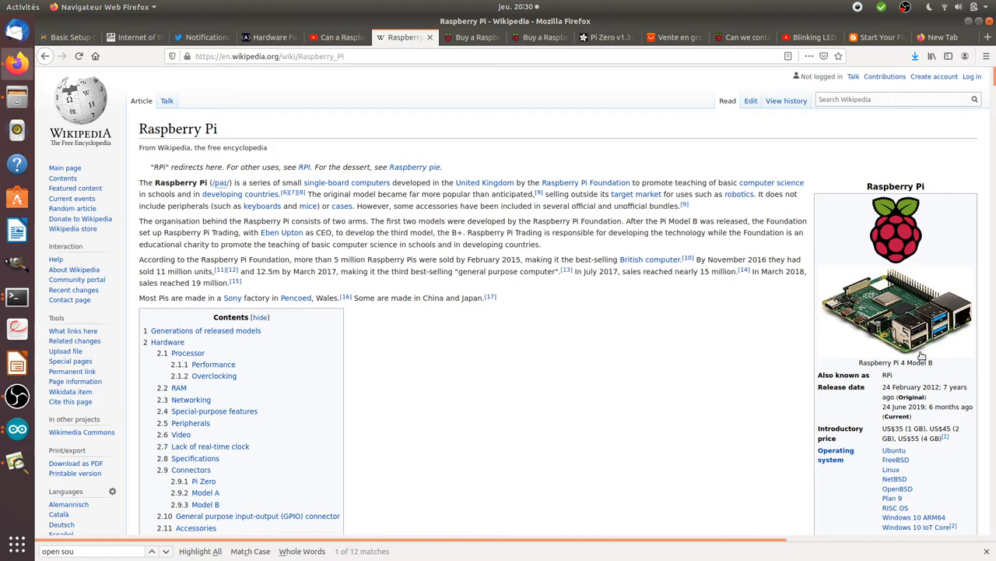
mouse_move(614, 361)
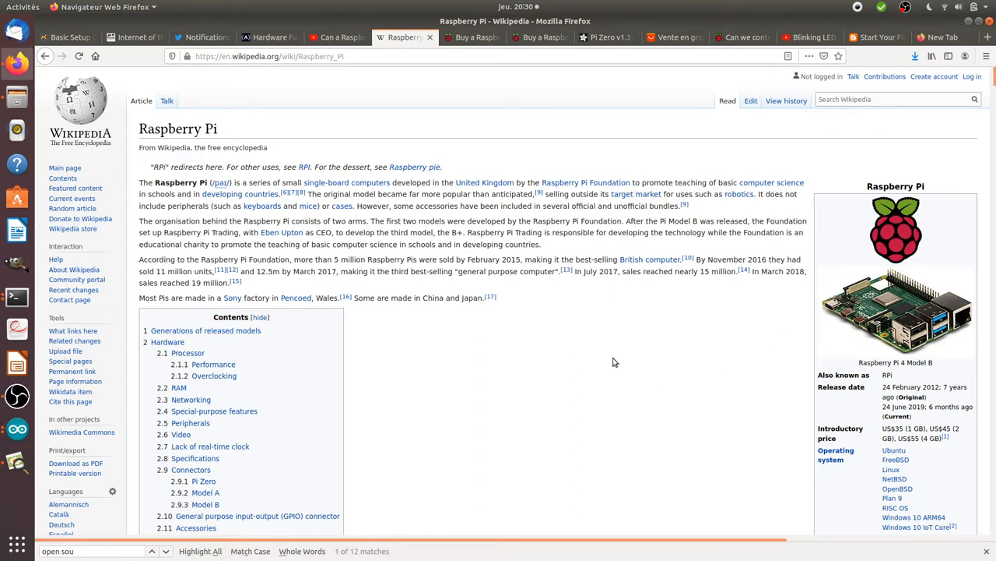
mouse_move(572, 250)
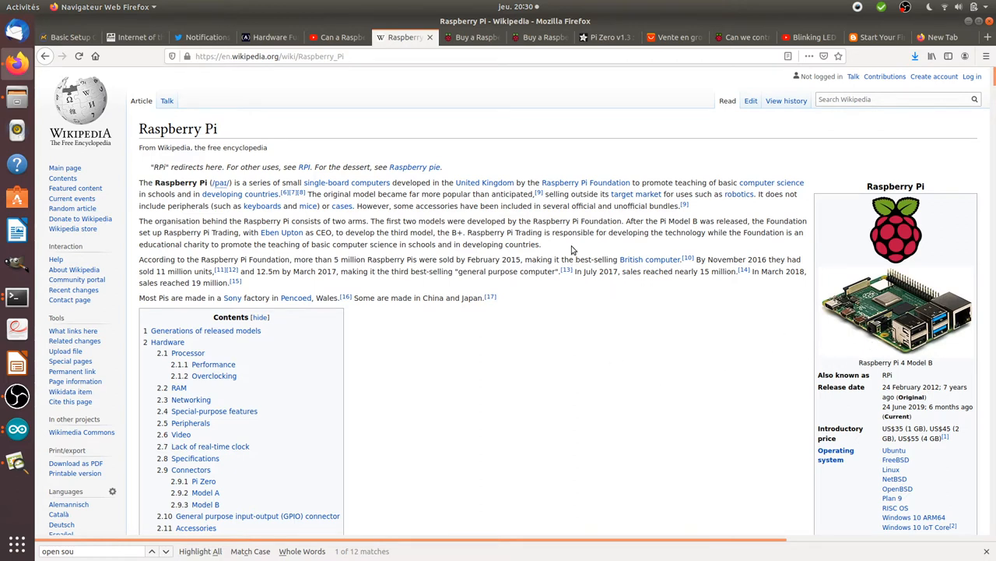
- Read the Pi 4 Model B page through pricing, ports and the dual 4K displays section
left_click(463, 37)
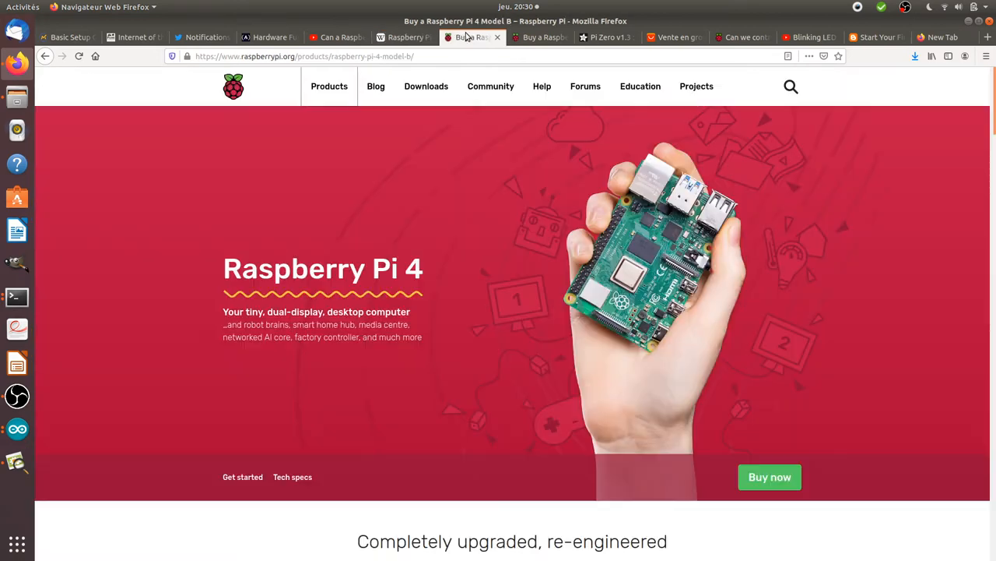
mouse_move(450, 306)
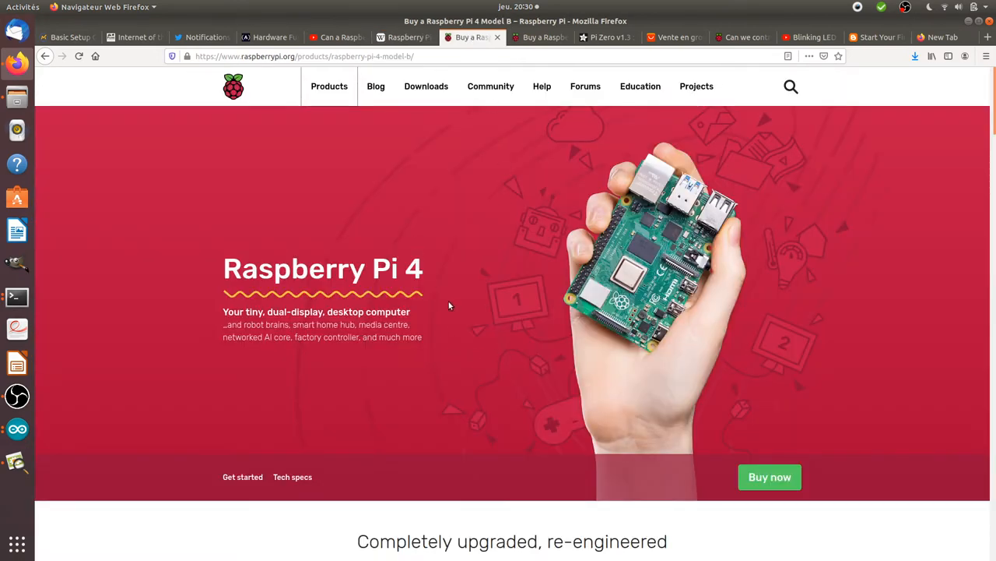
mouse_move(568, 314)
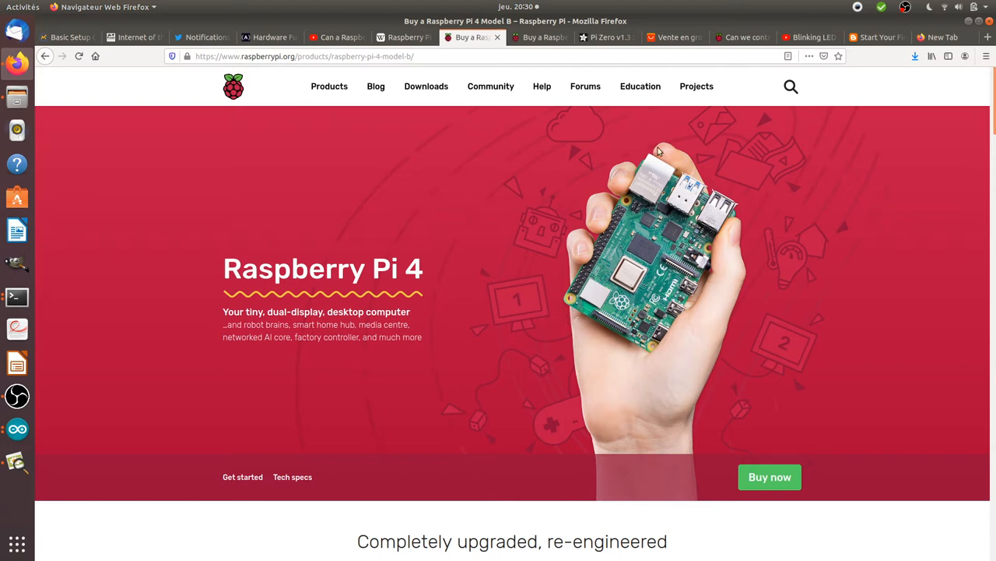
mouse_move(652, 114)
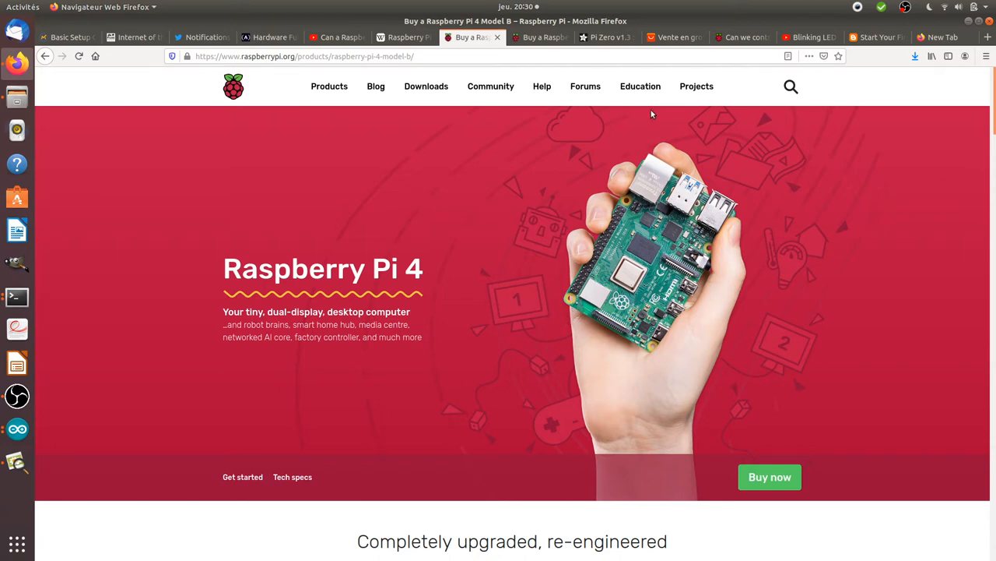
mouse_move(597, 286)
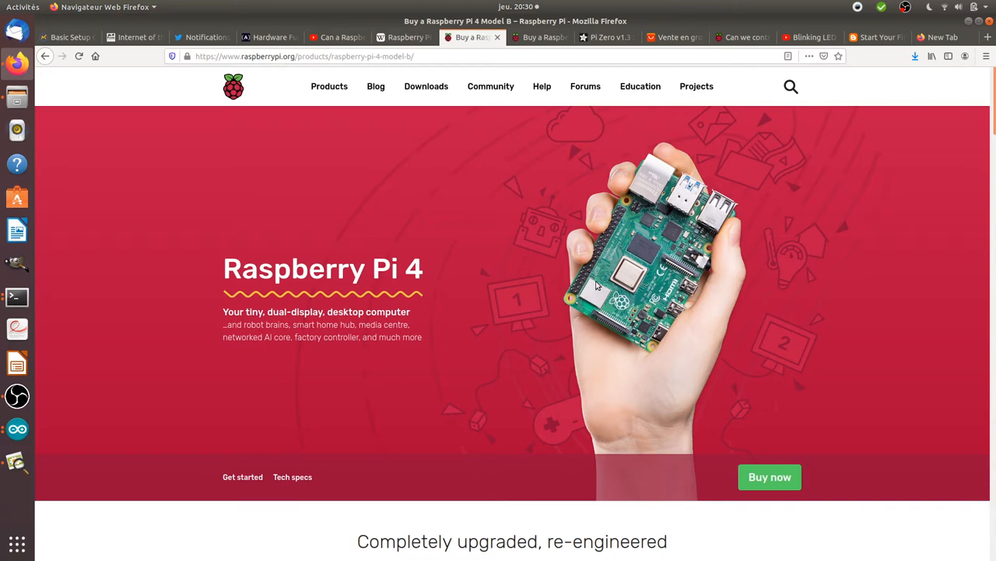
scroll("down", 3)
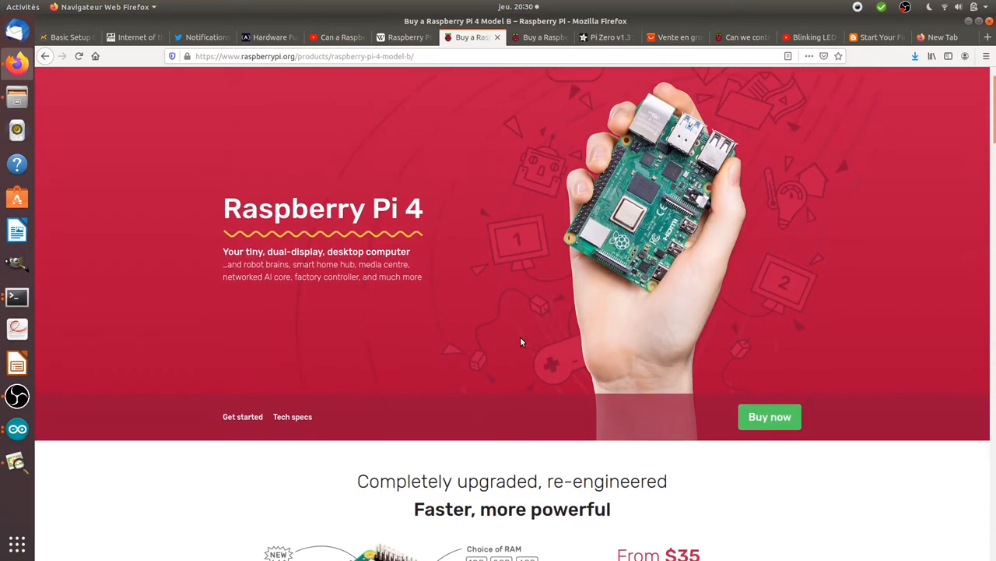
scroll("down", 3)
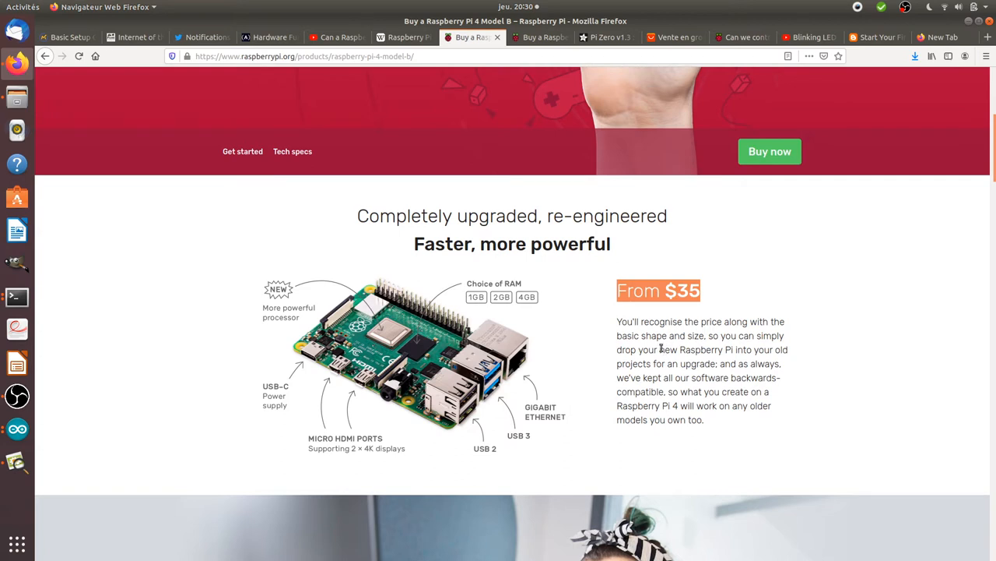
scroll("down", 3)
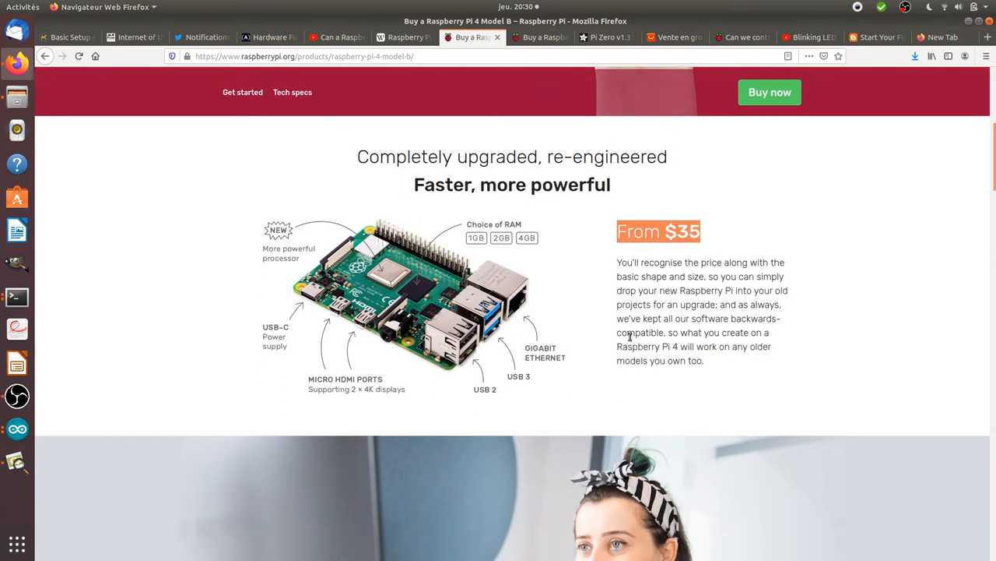
mouse_move(523, 248)
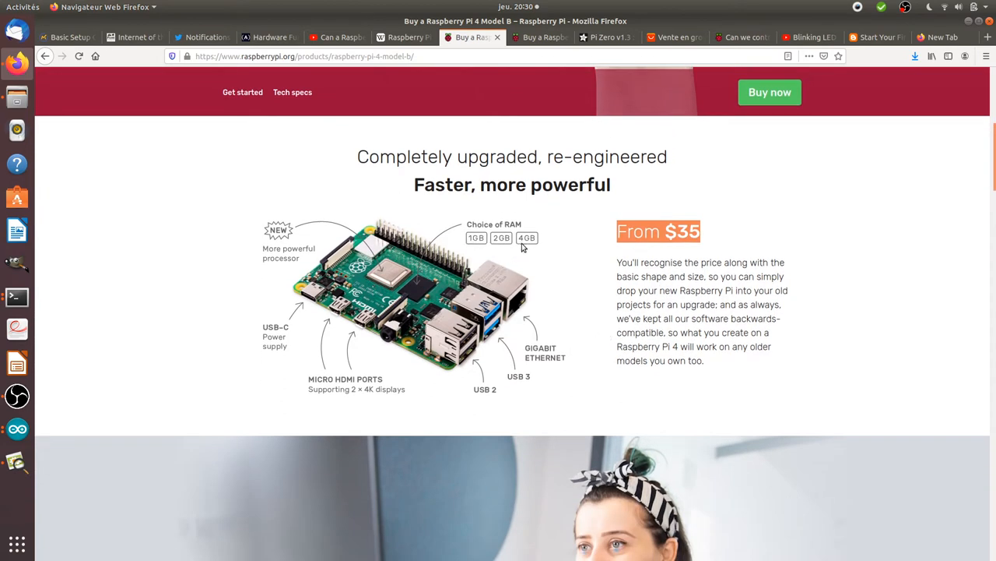
mouse_move(508, 254)
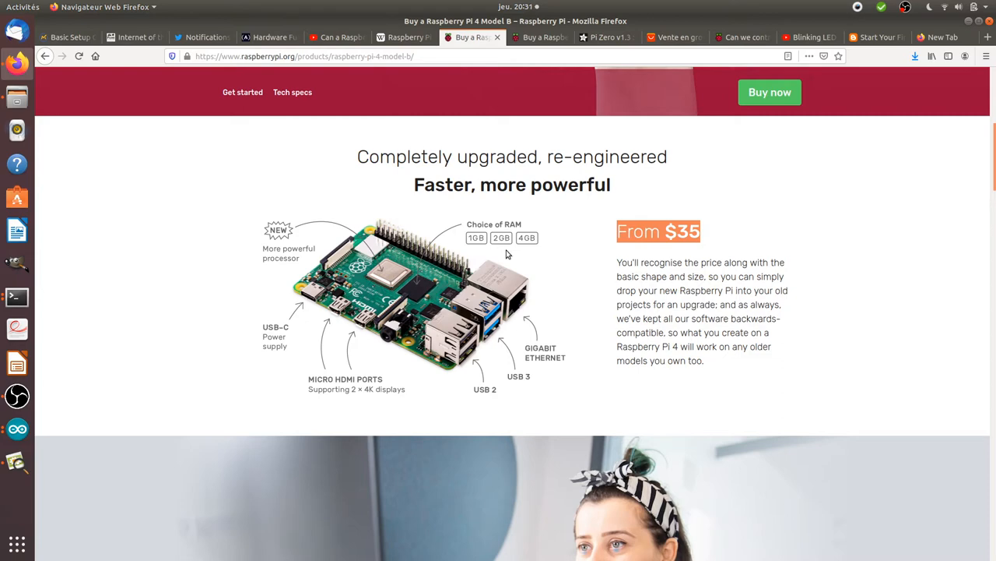
scroll("down", 3)
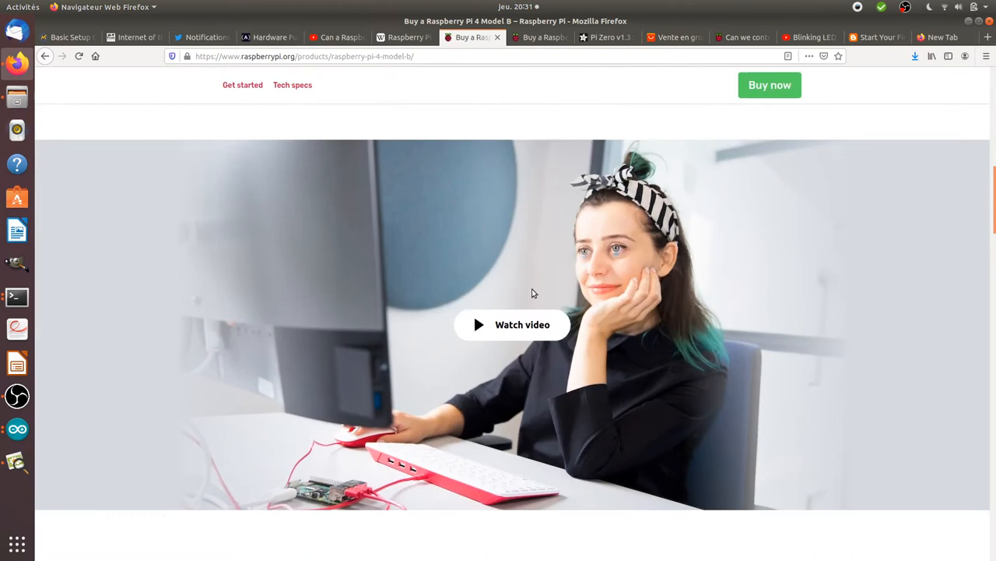
scroll("down", 3)
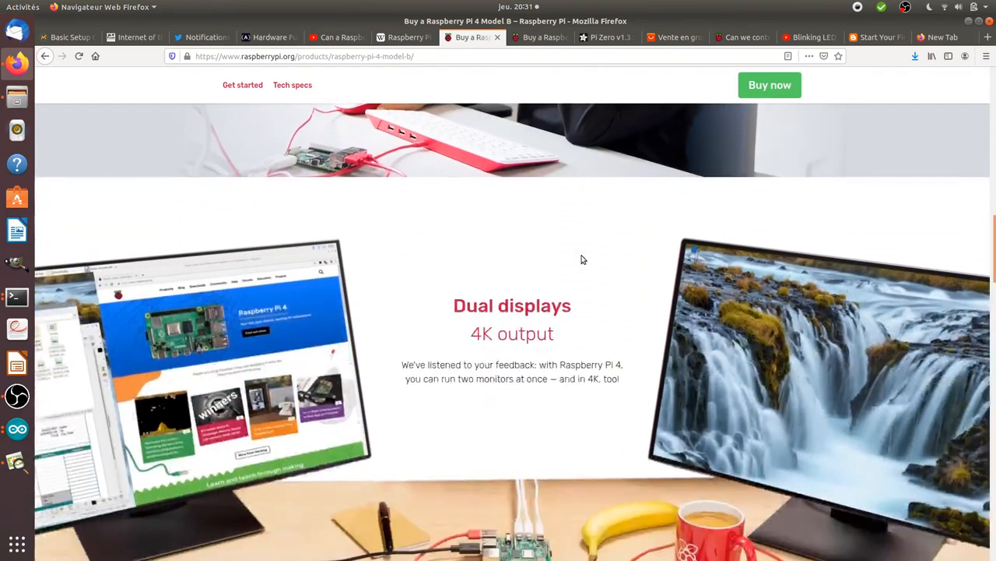
scroll("down", 3)
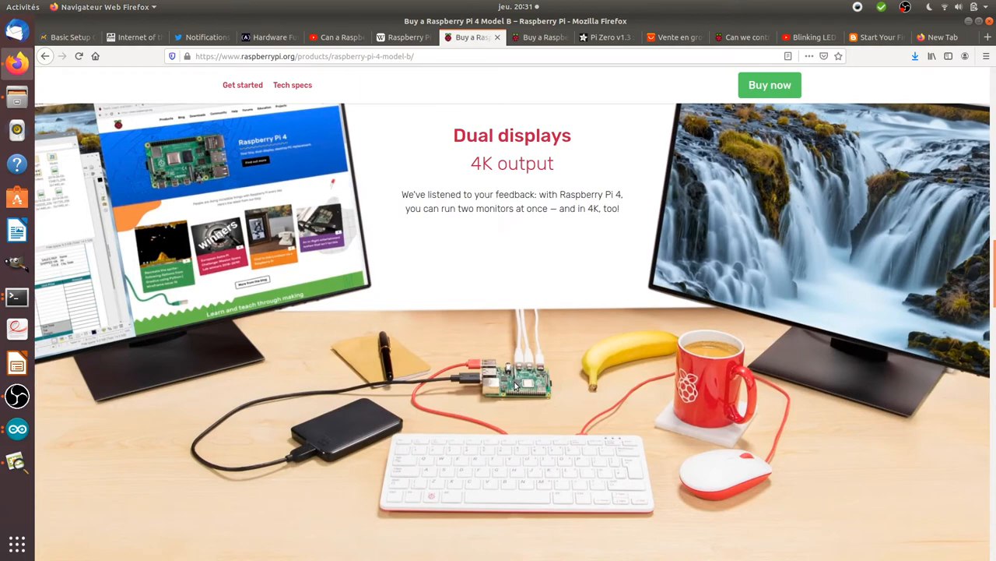
mouse_move(551, 53)
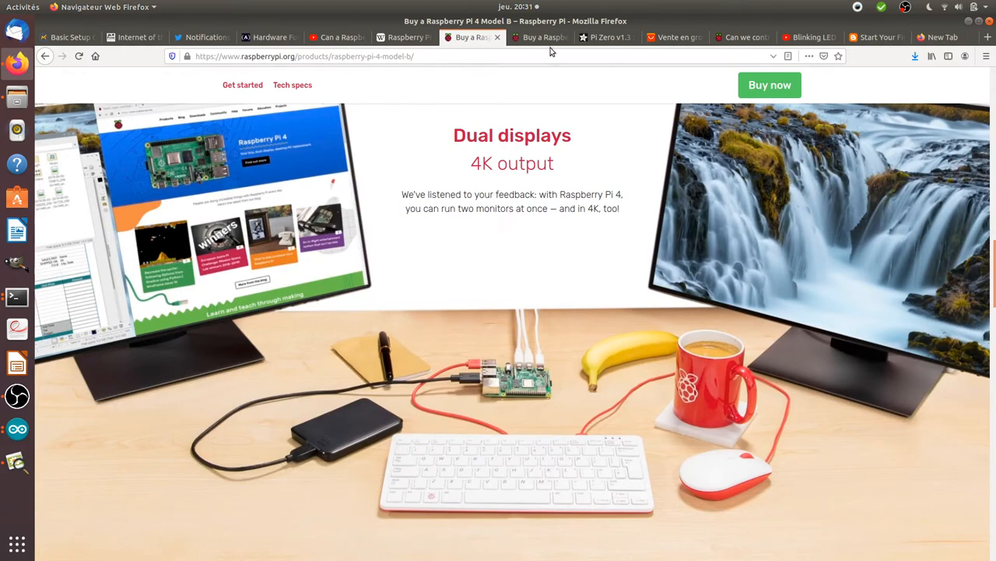
- View the Pi Zero approved resellers, then Adafruit's $5.00 Pi Zero v1.3 listing
left_click(539, 37)
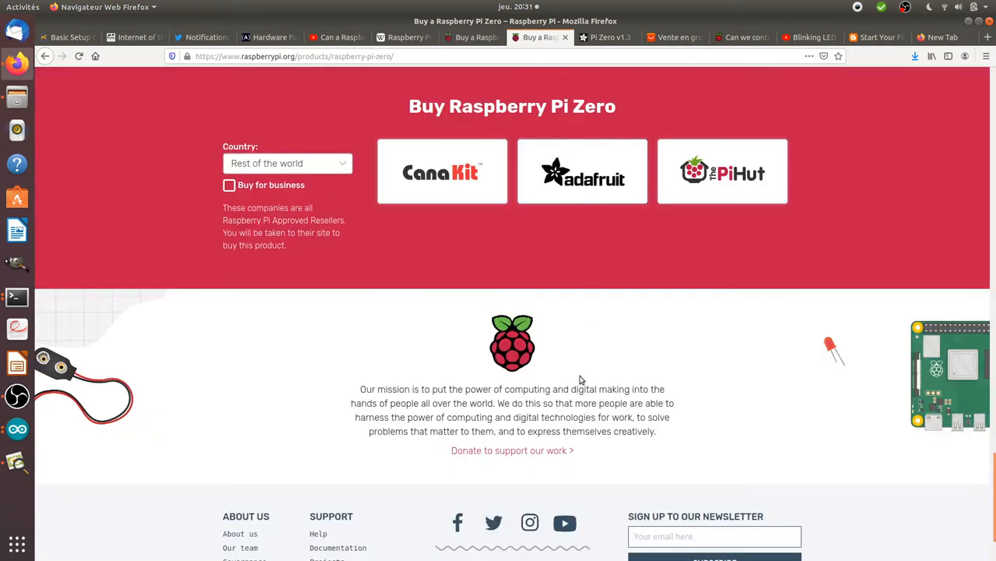
left_click(582, 170)
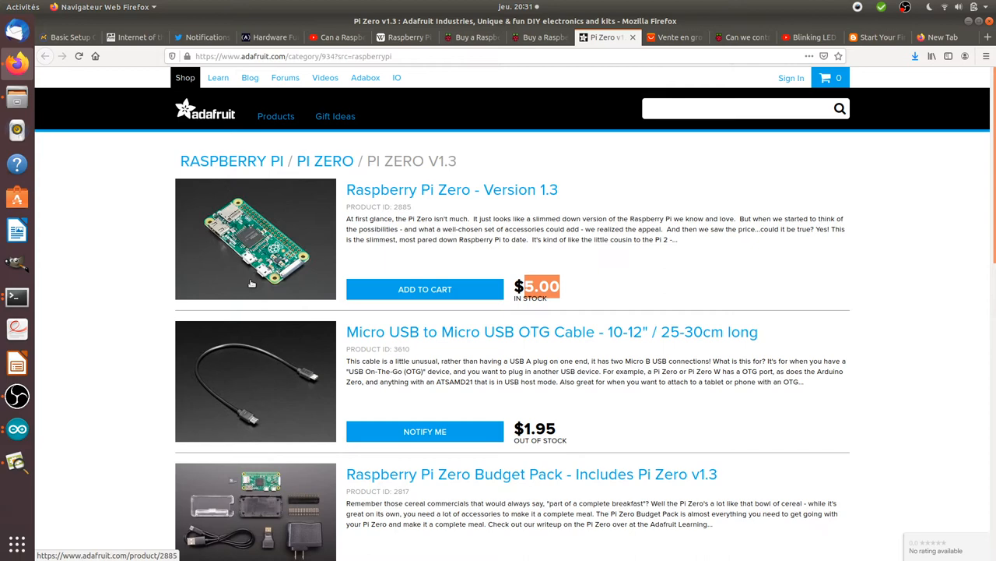
mouse_move(384, 273)
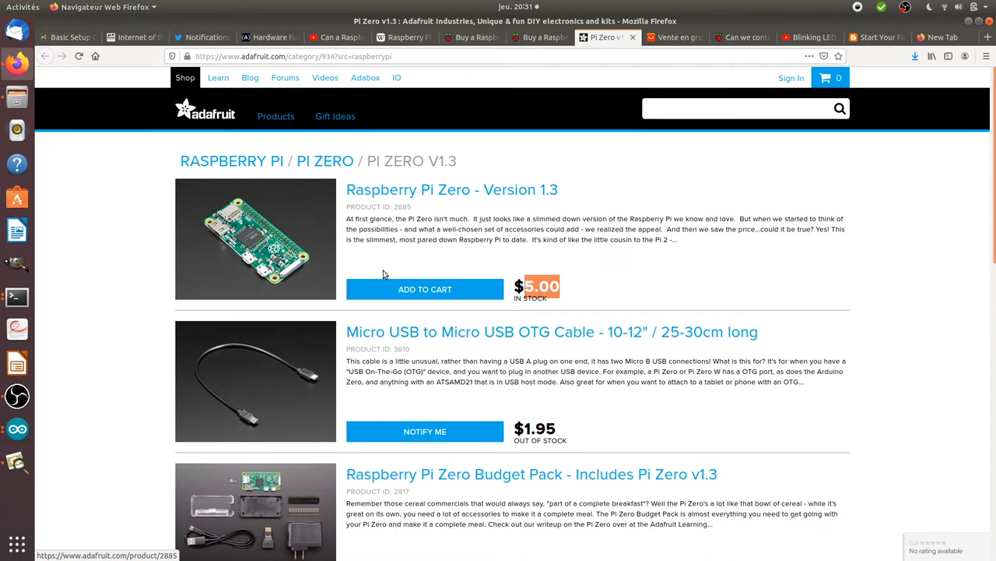
scroll("down", 3)
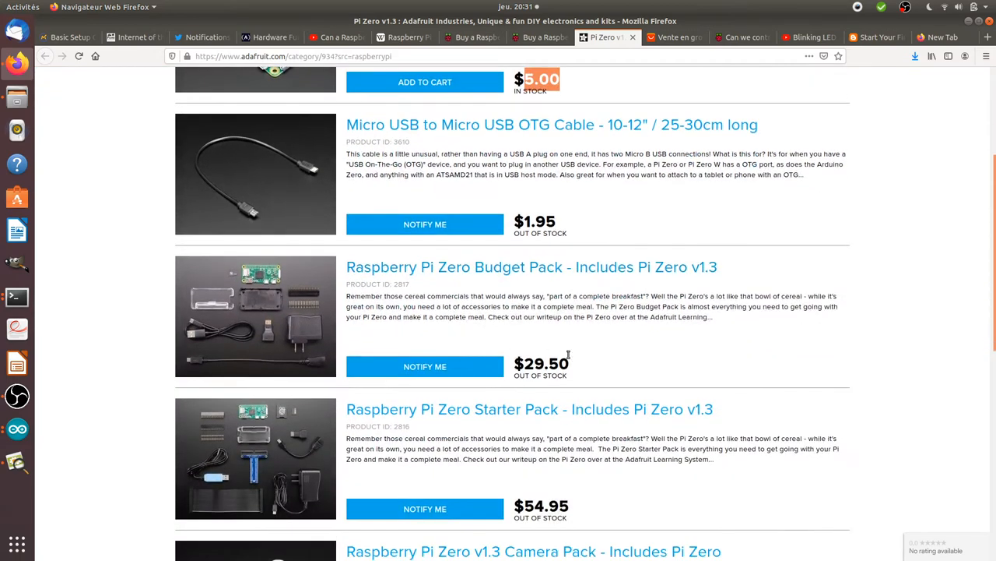
double_click(541, 363)
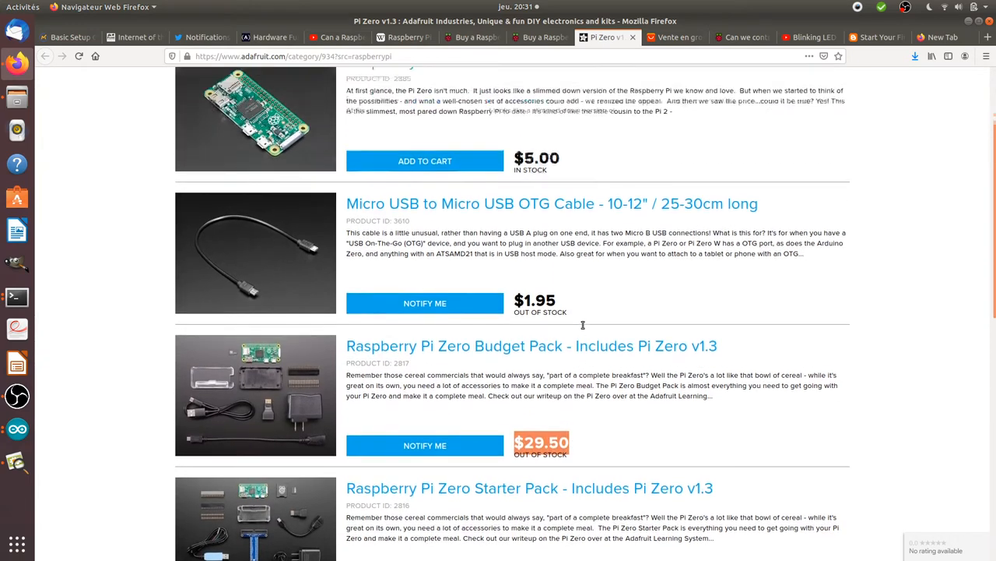
scroll("up", 3)
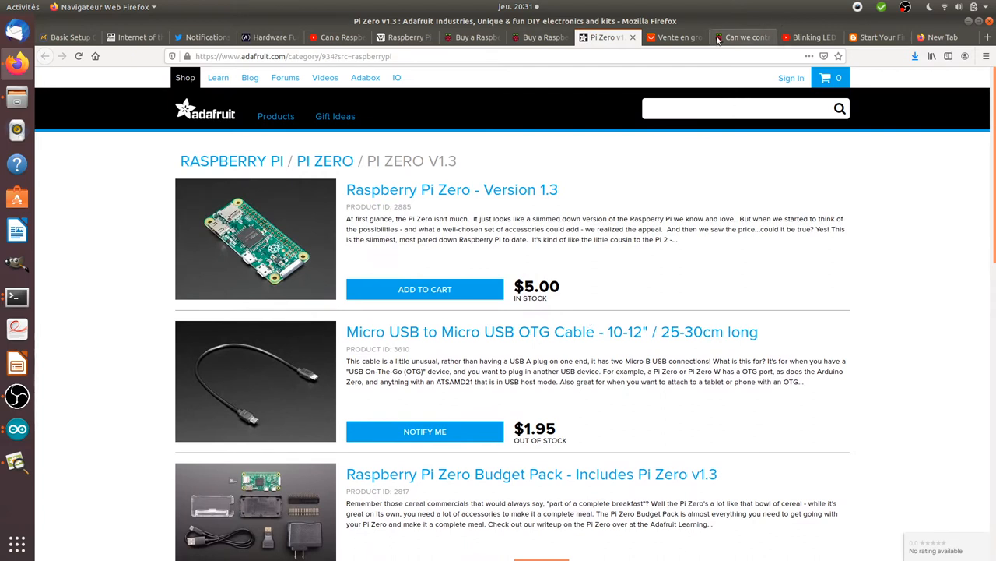
mouse_move(732, 39)
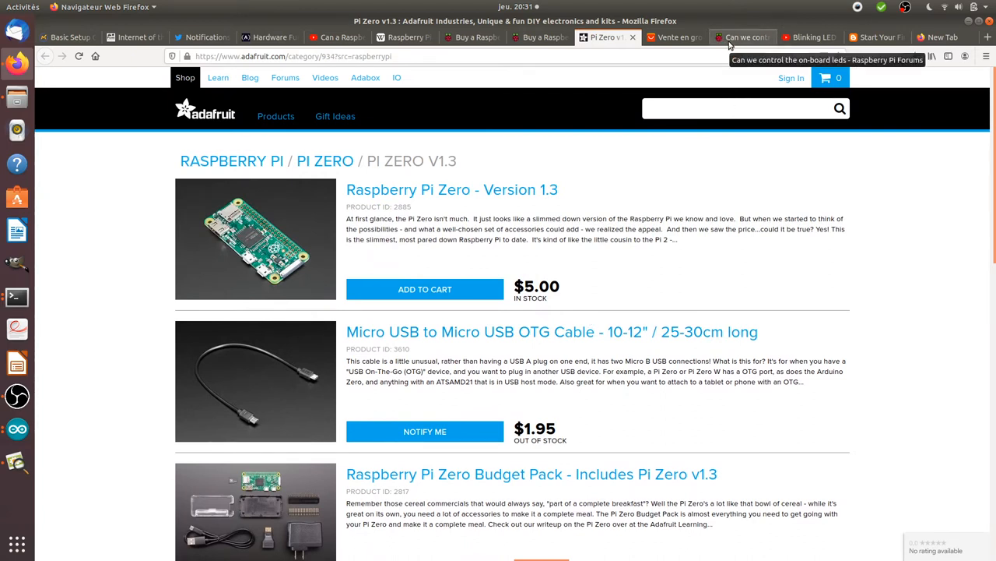
mouse_move(574, 163)
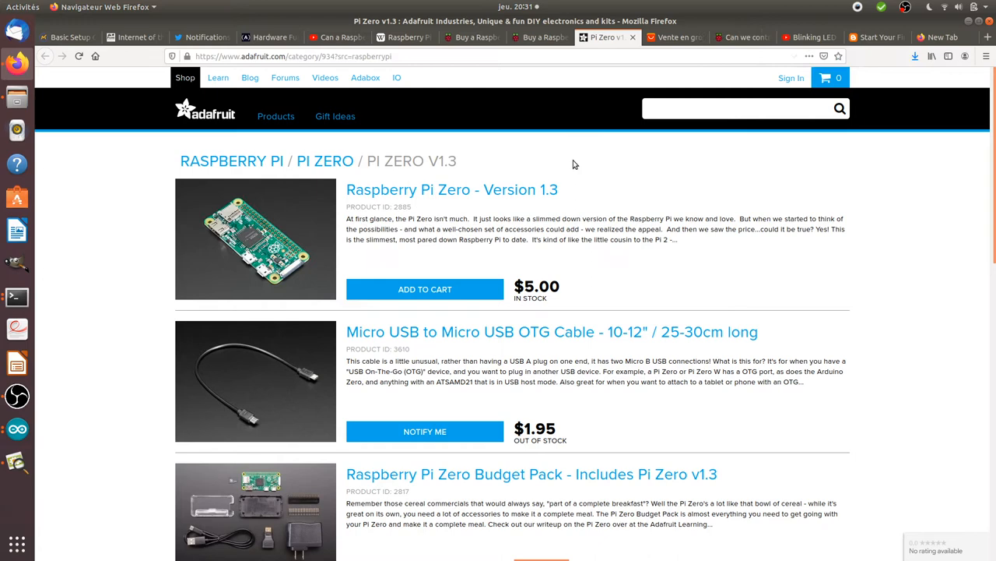